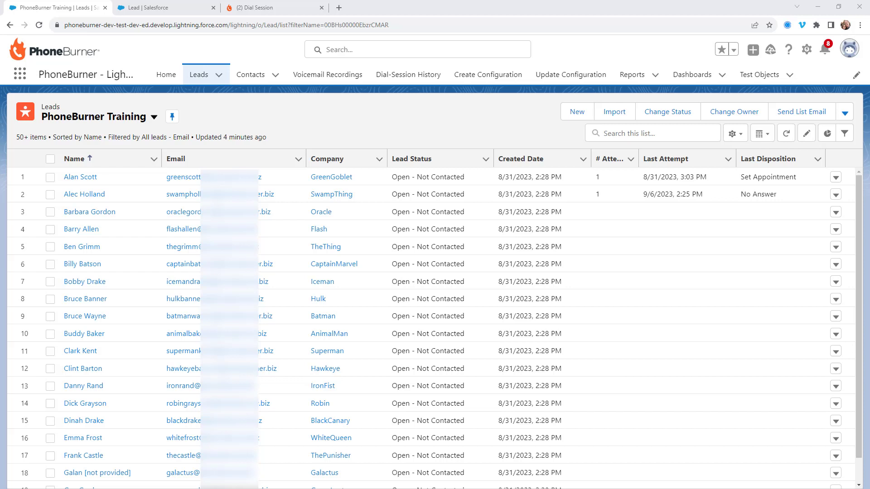
mouse_move(120, 195)
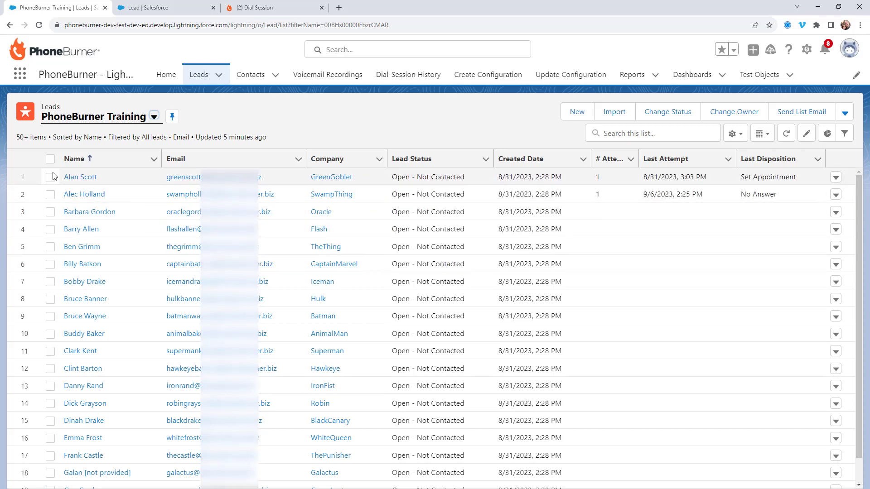
Select leads Alan Scott and Barbara Gordon and begin a PhoneBurner session for them.
left_click(50, 194)
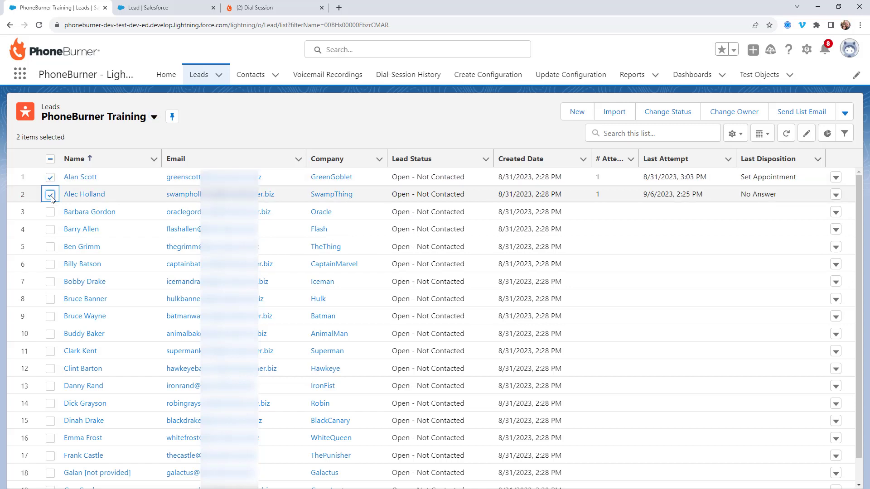
left_click(50, 194)
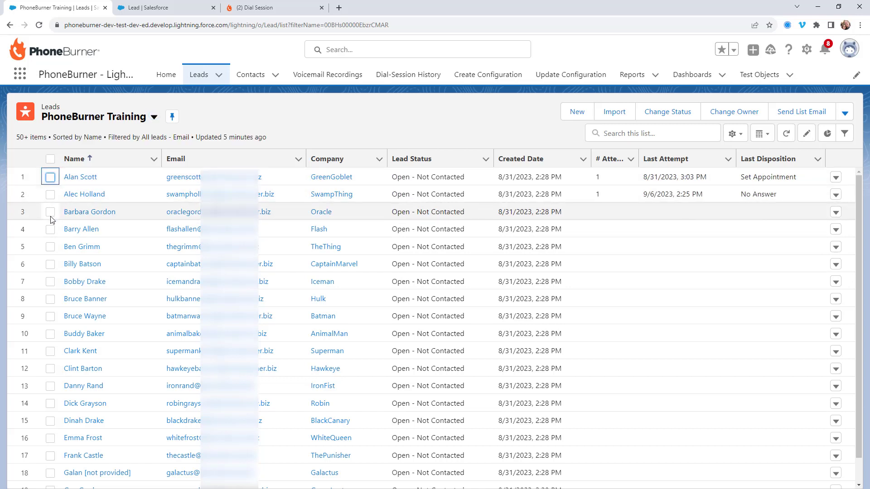
left_click(50, 211)
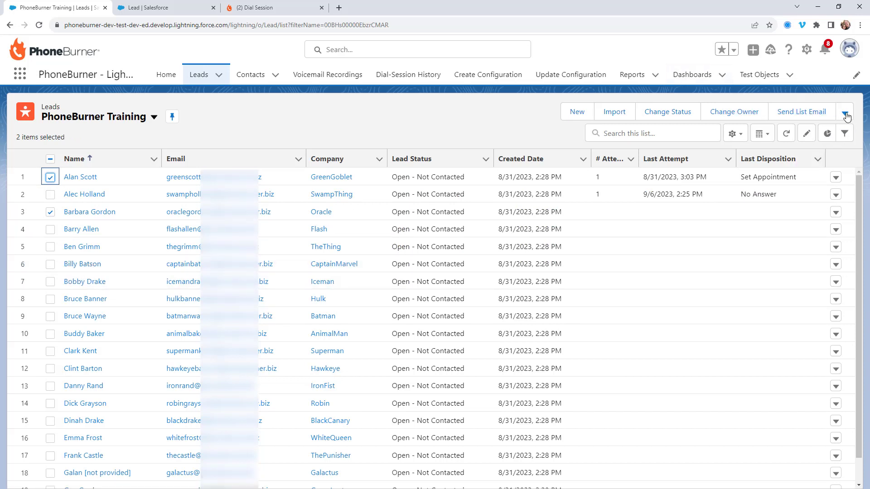
left_click(845, 112)
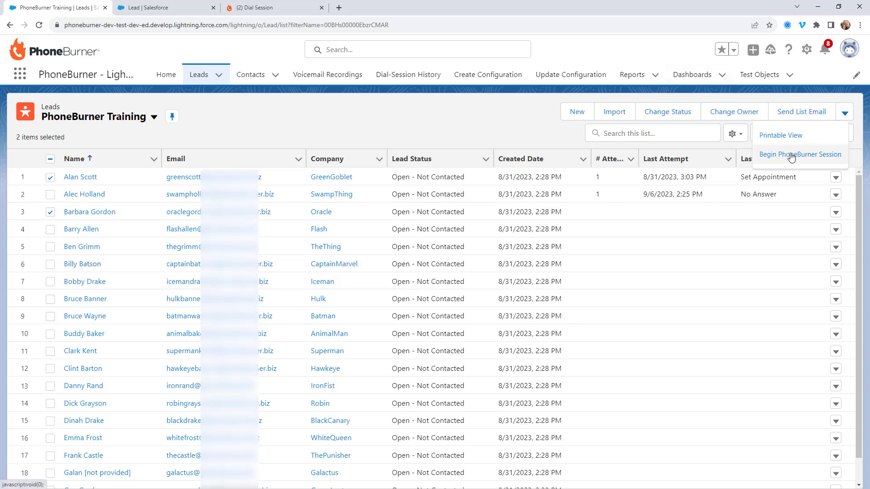
left_click(799, 154)
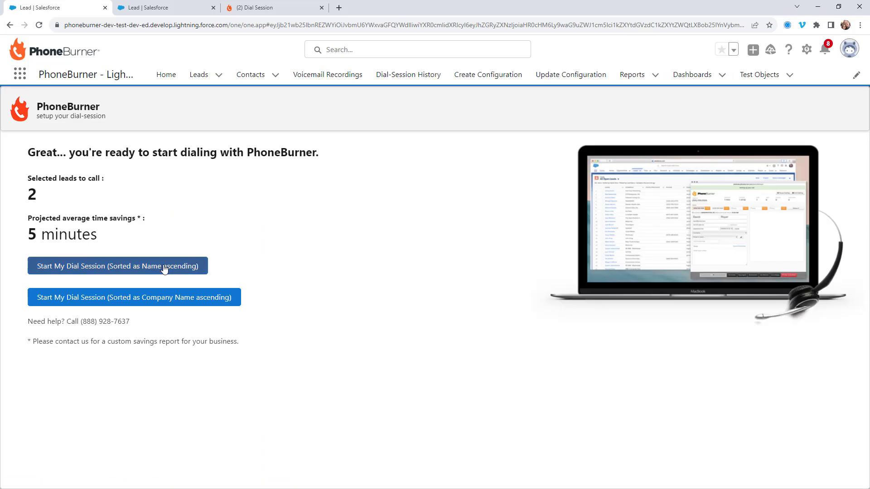
left_click(117, 266)
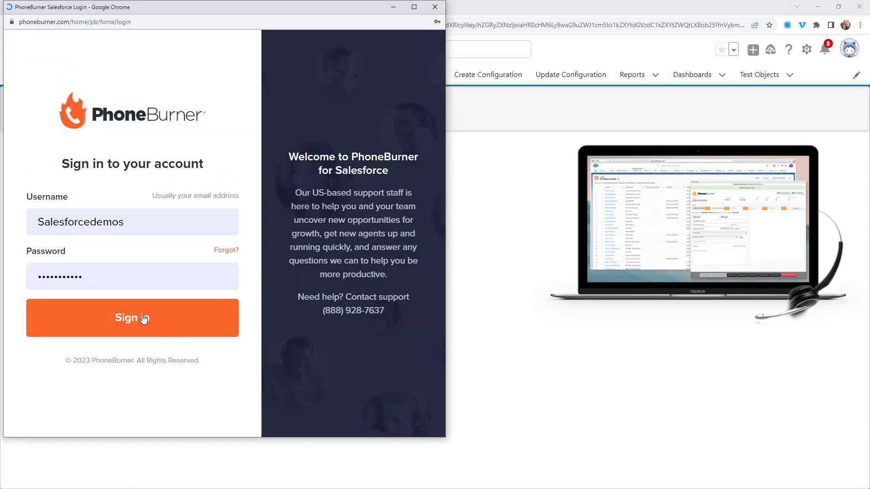
left_click(132, 318)
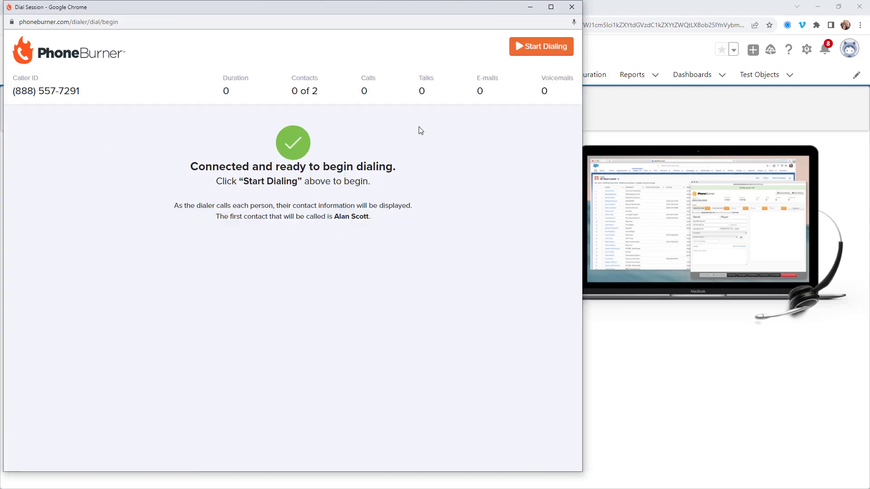
mouse_move(536, 51)
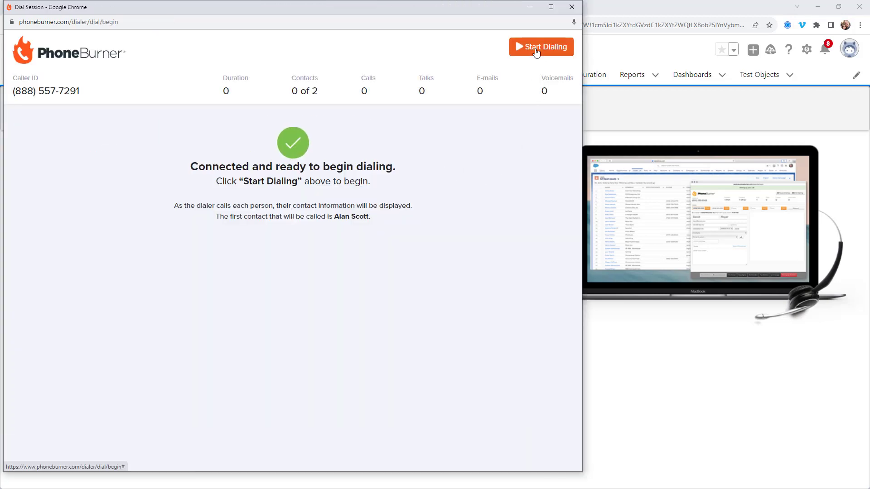
left_click(540, 47)
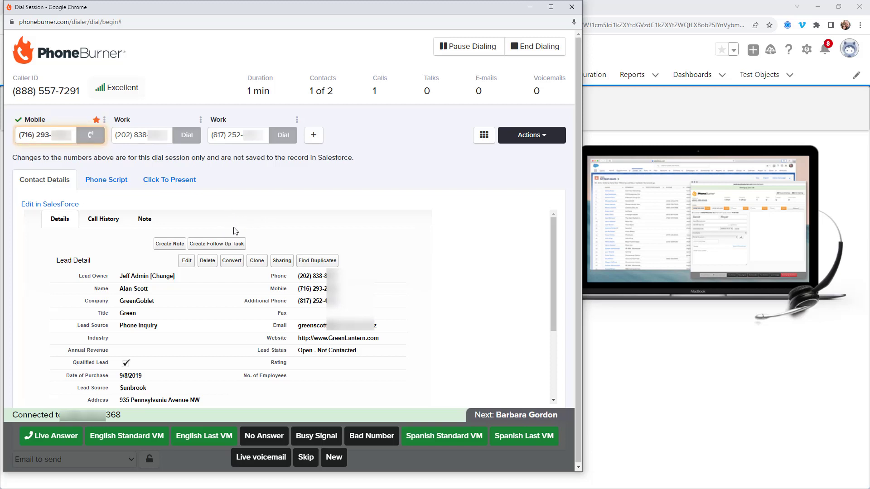
mouse_move(230, 307)
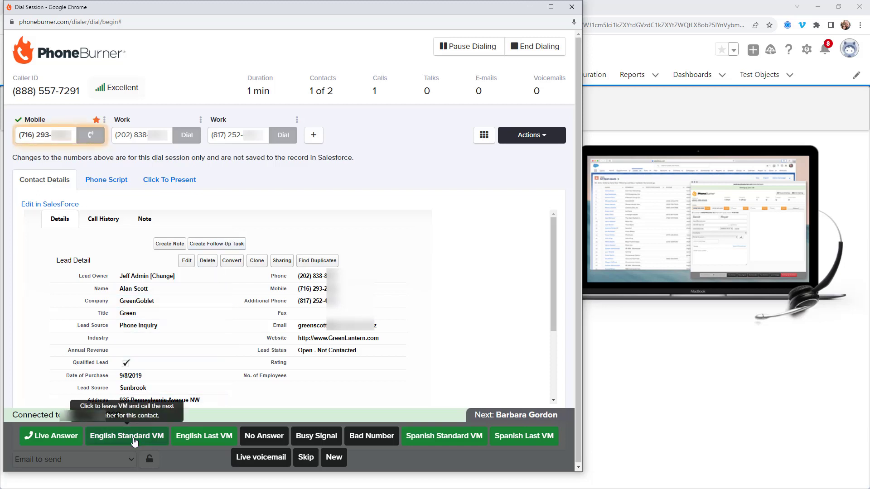
Drop English Standard voicemails on Alan's mobile and work numbers, then mark the third as Live Answer.
left_click(126, 436)
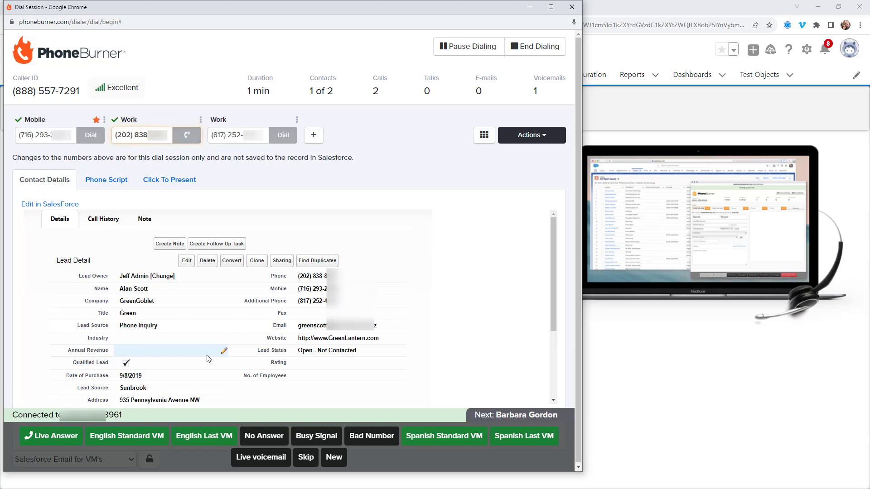
left_click(140, 135)
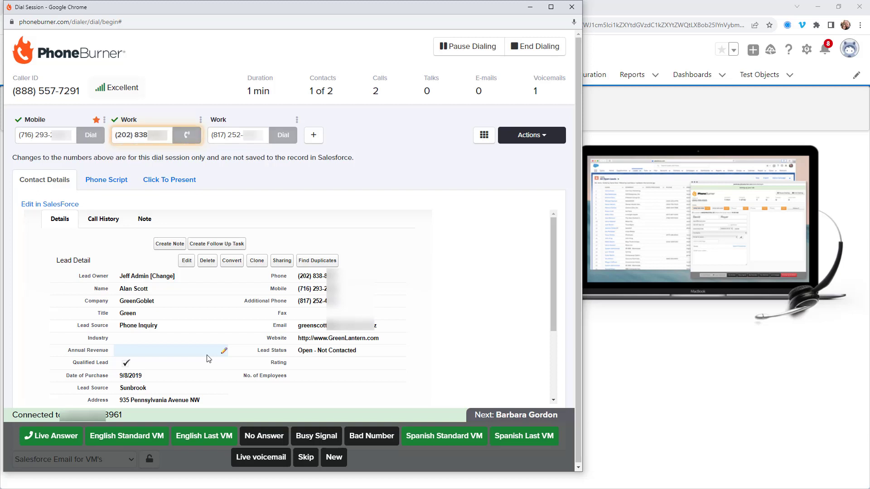
mouse_move(179, 373)
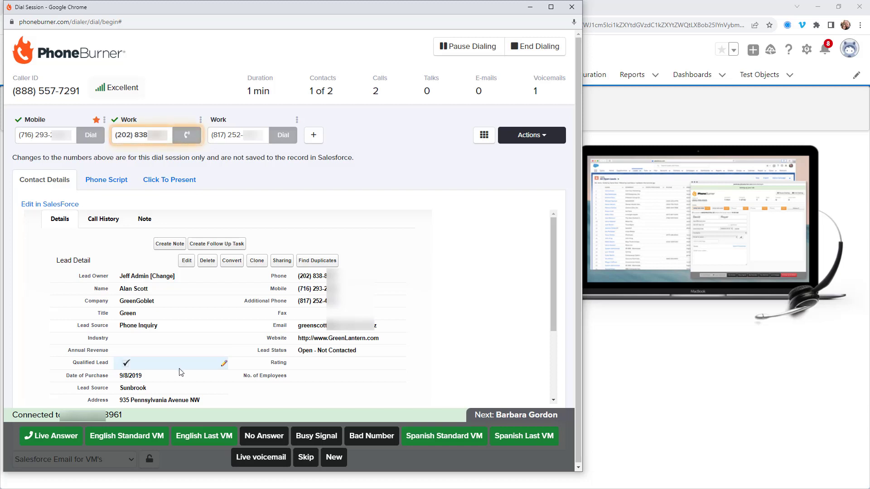
mouse_move(121, 440)
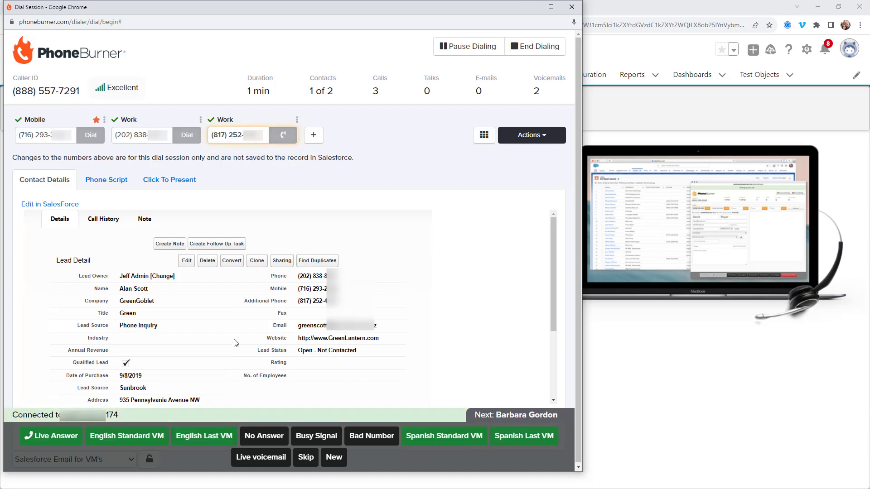
left_click(131, 375)
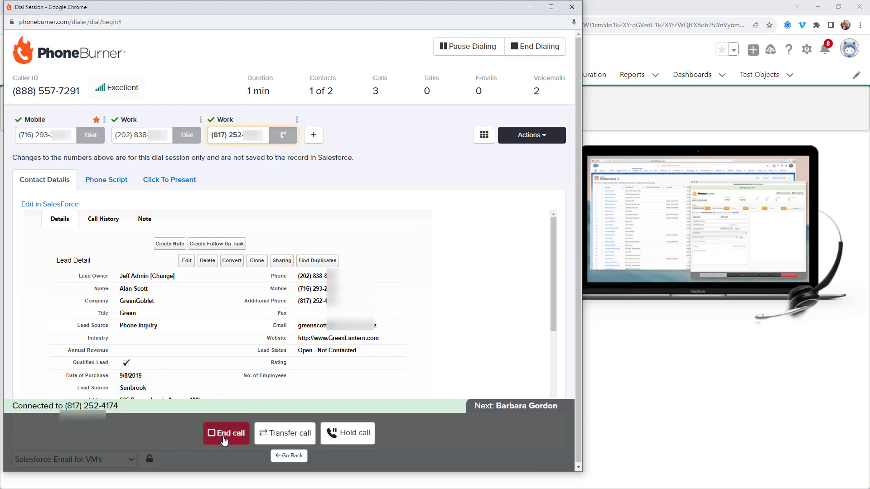
left_click(225, 433)
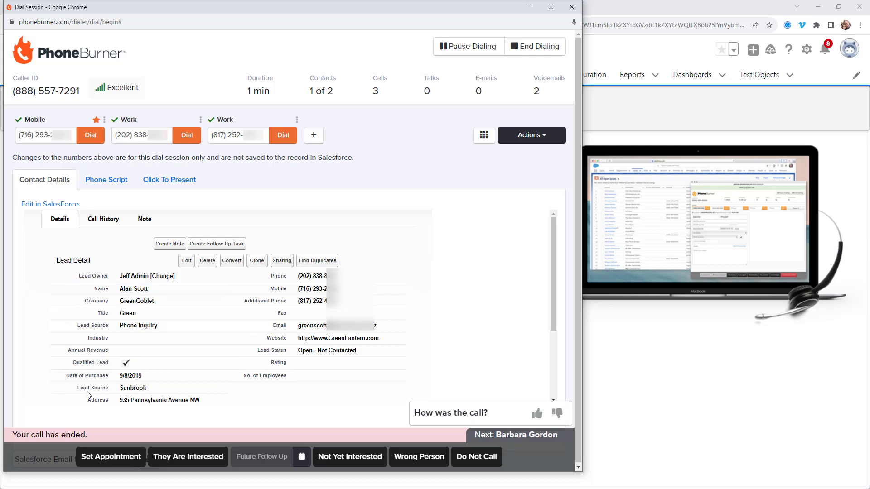
mouse_move(303, 403)
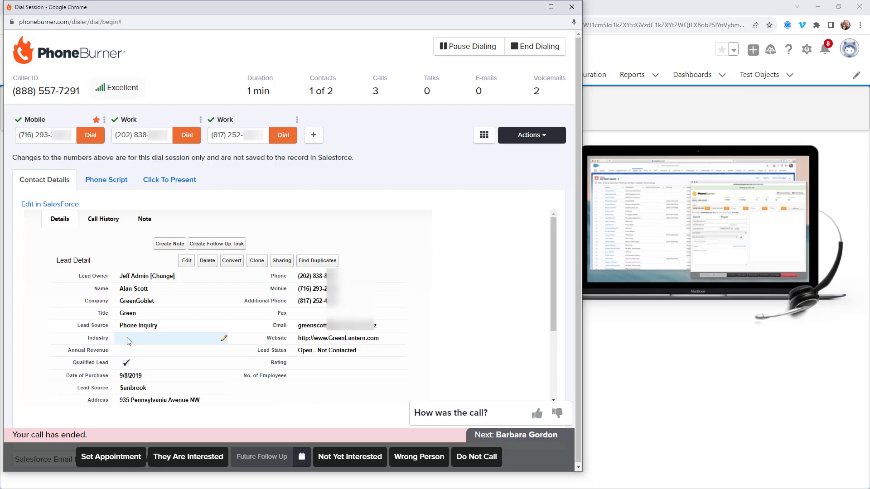
left_click(151, 338)
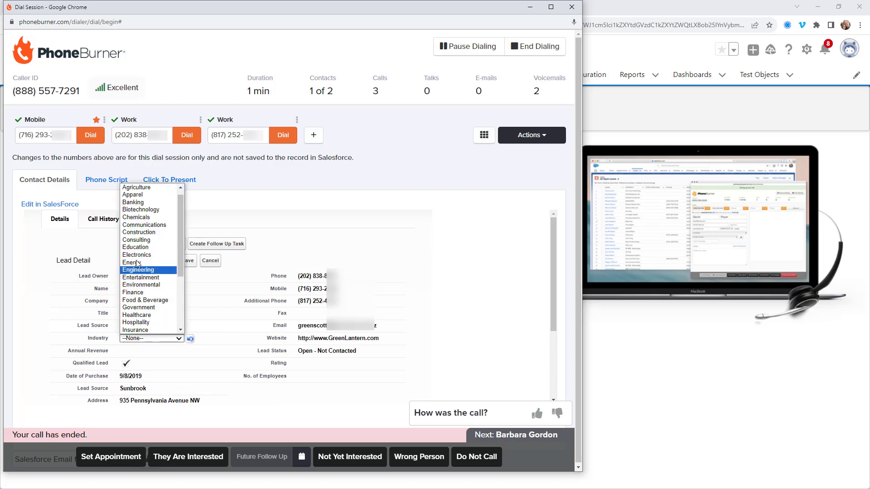
left_click(132, 202)
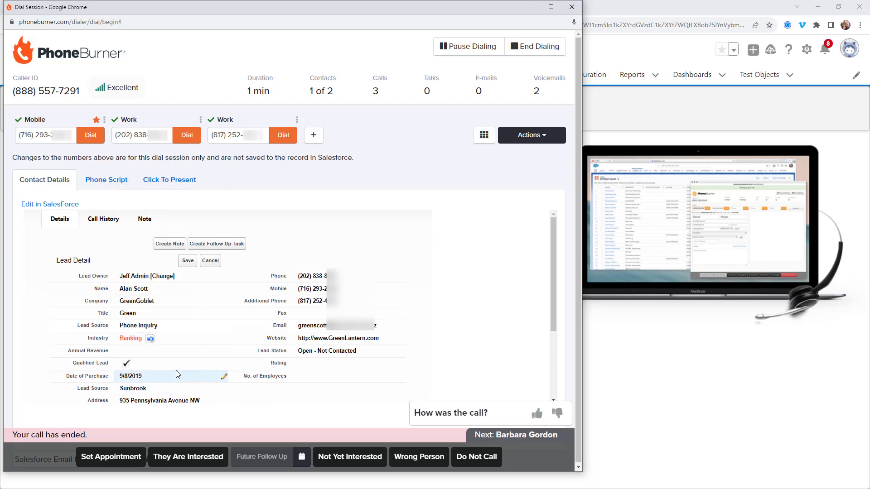
left_click(187, 260)
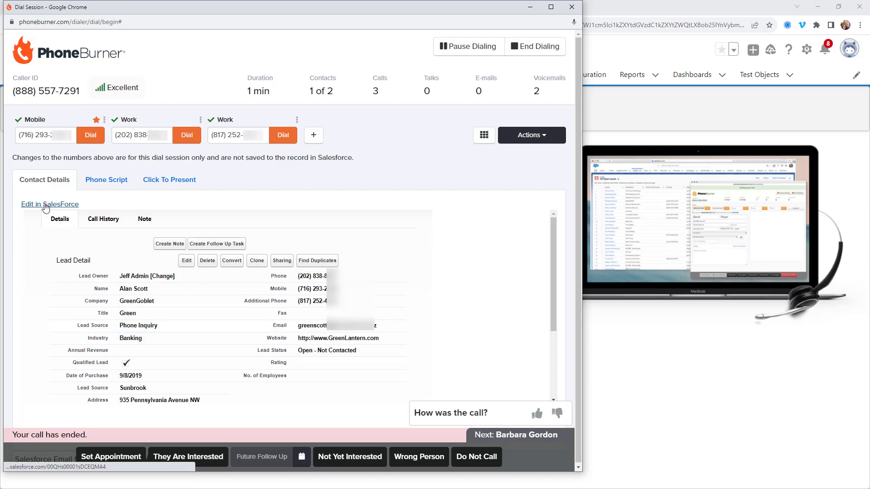
left_click(49, 204)
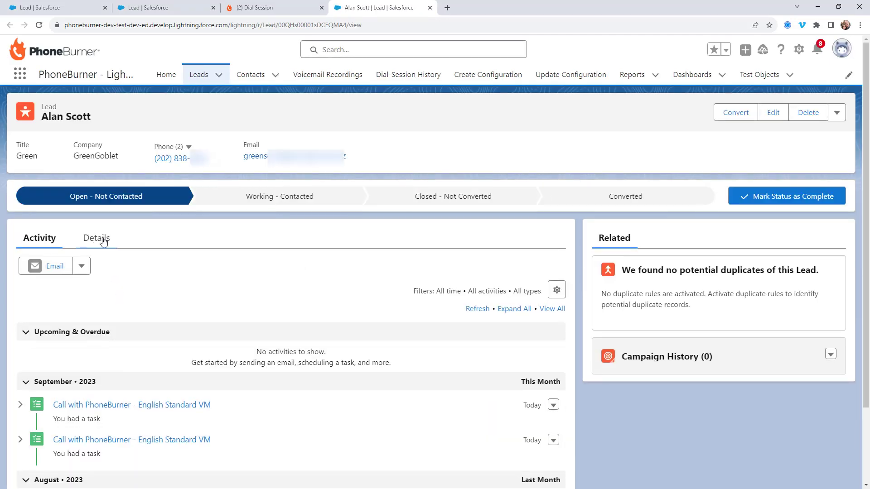
left_click(94, 238)
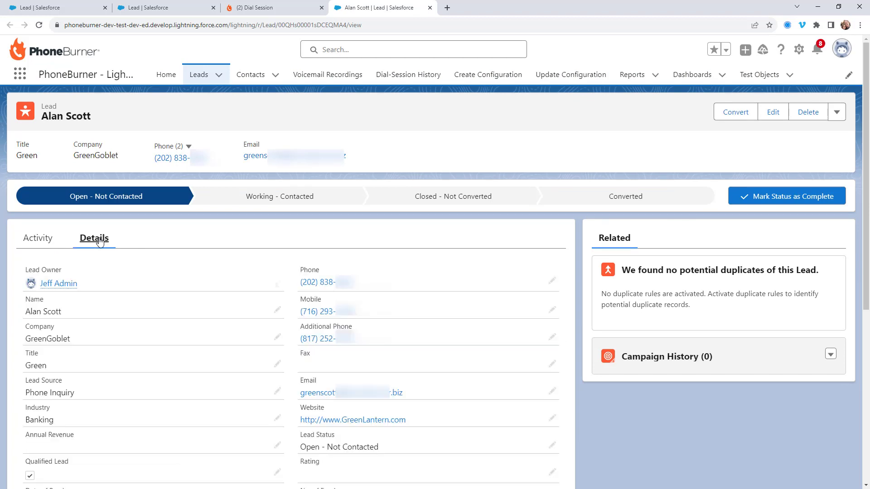
mouse_move(12, 413)
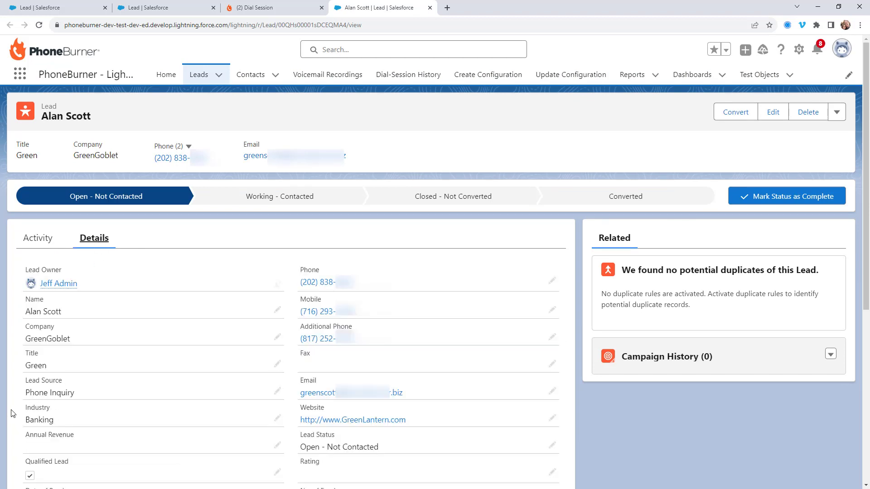
mouse_move(86, 407)
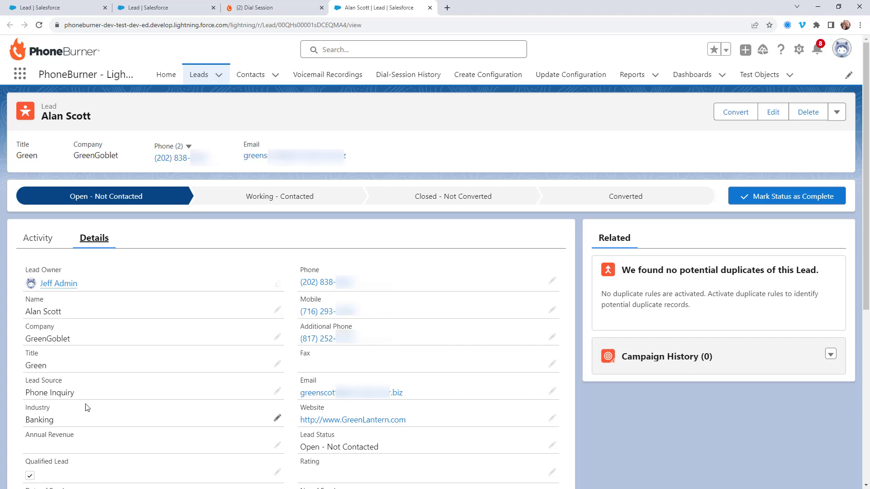
mouse_move(83, 398)
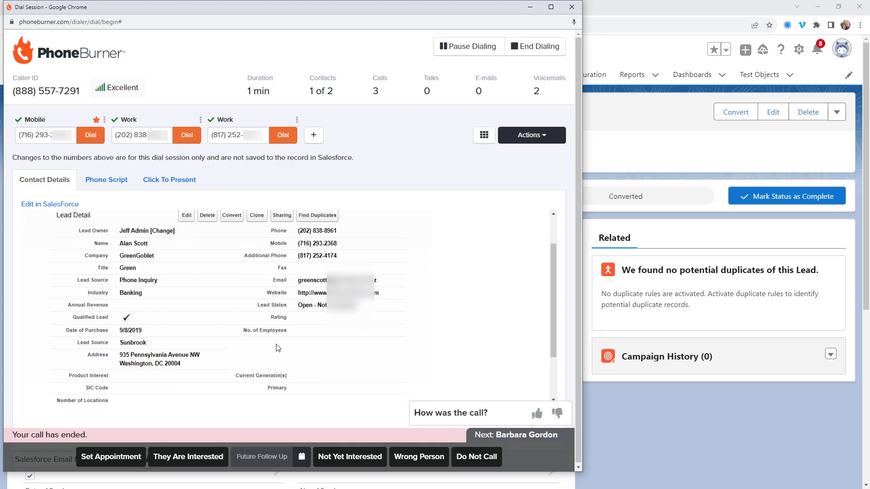
Add the 'Sept 6 2023 Called and talked to this prospect' text to the description and save.
scroll("down", 3)
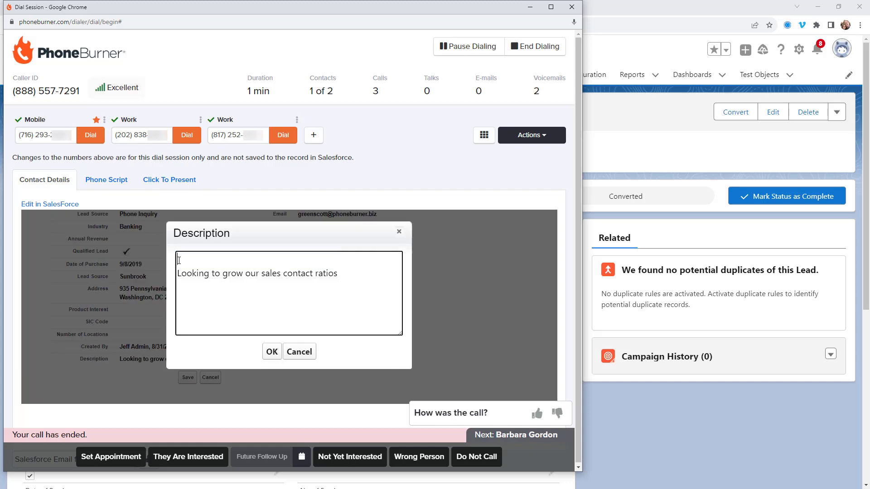
type("Sept 6 2023 Called and talked to")
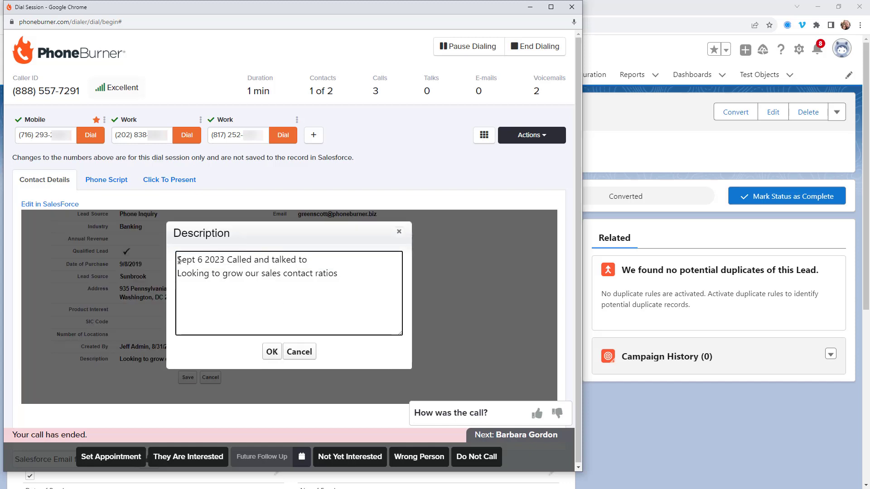
type("this prospecta bout the different options and they are excited to get started")
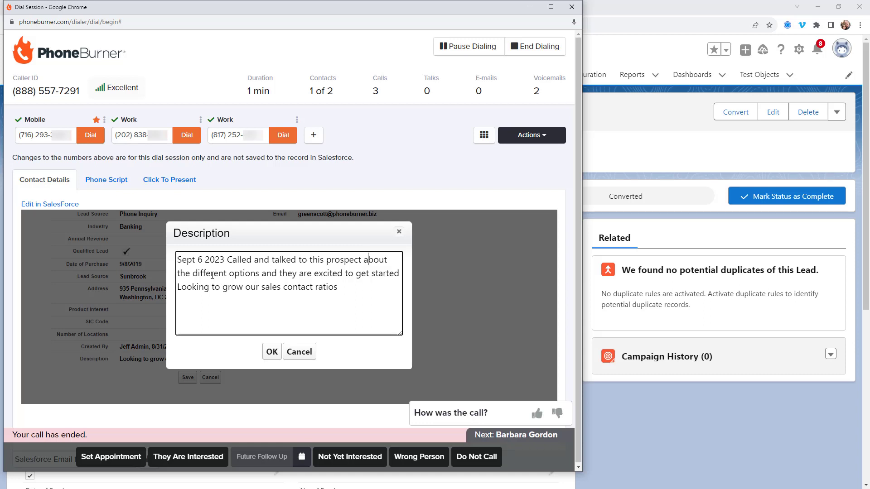
left_click(271, 352)
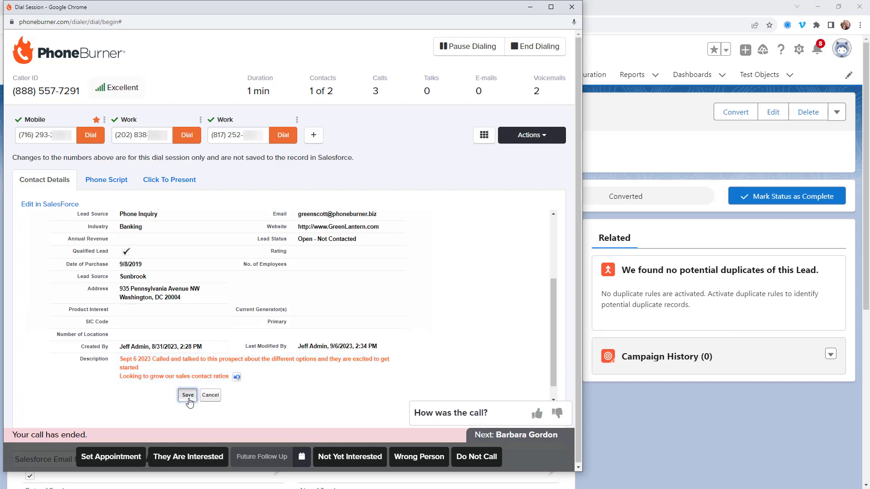
left_click(188, 395)
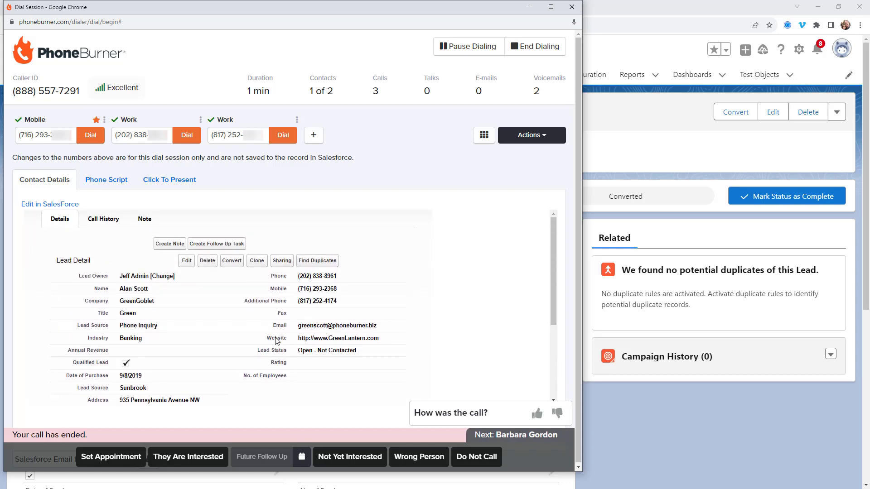
mouse_move(277, 331)
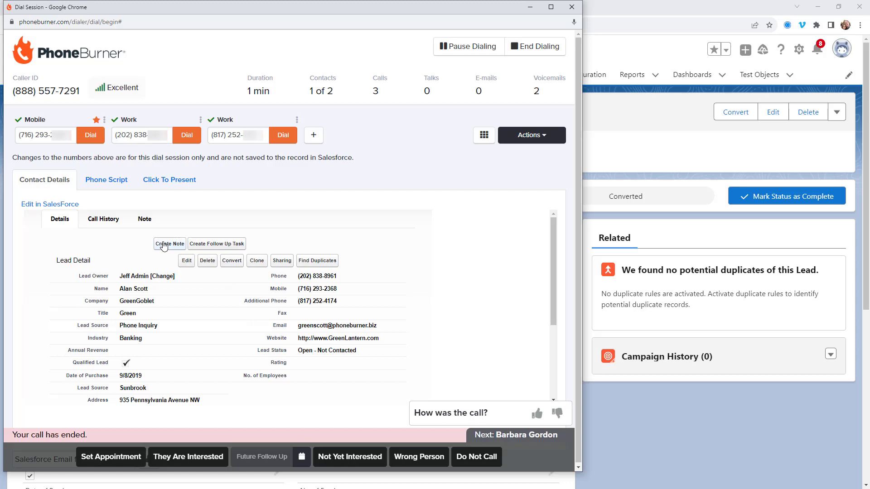
Save a 'Call Notes' note saying they talked about the options and are excited about them.
left_click(169, 244)
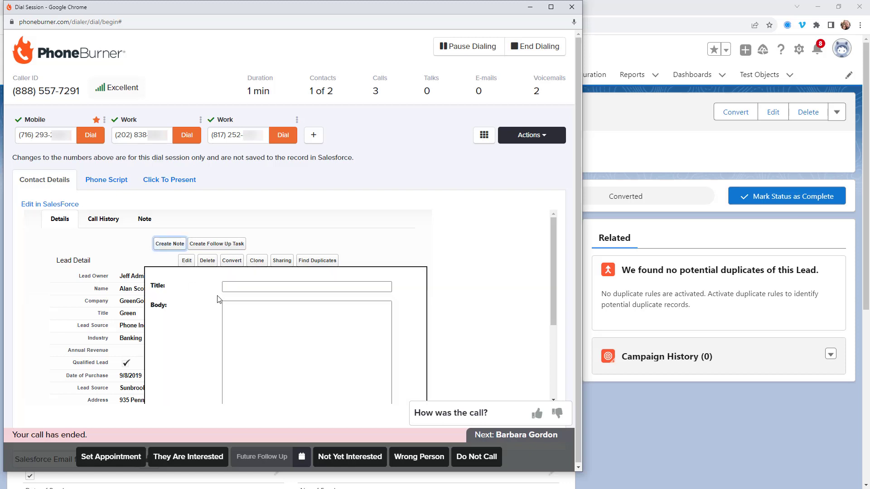
type("Call on")
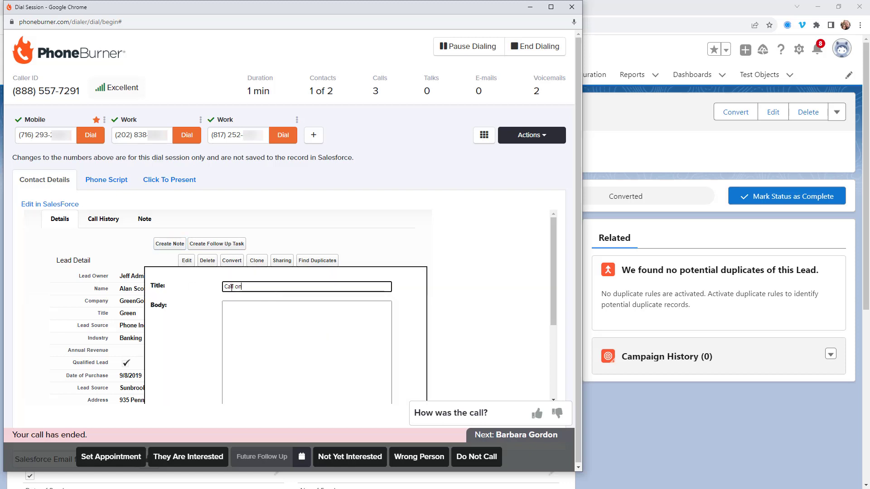
type("Today we")
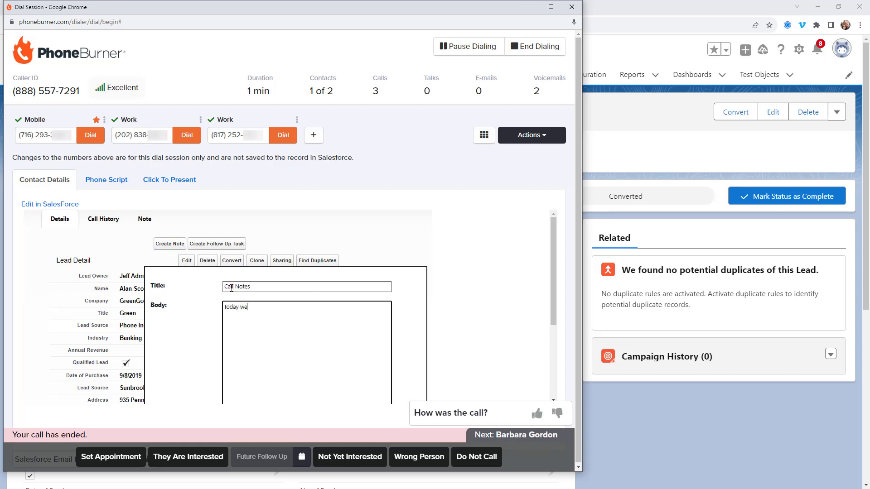
type("talked about he options and they are excited about all of the options")
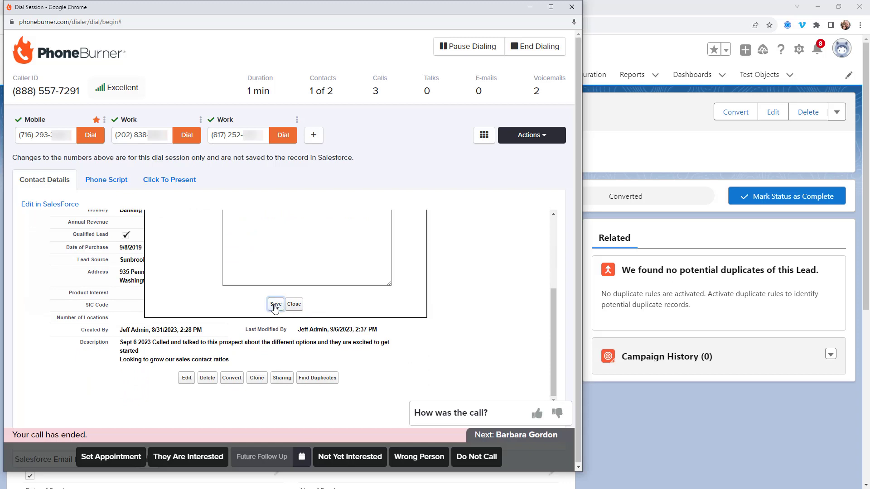
left_click(275, 304)
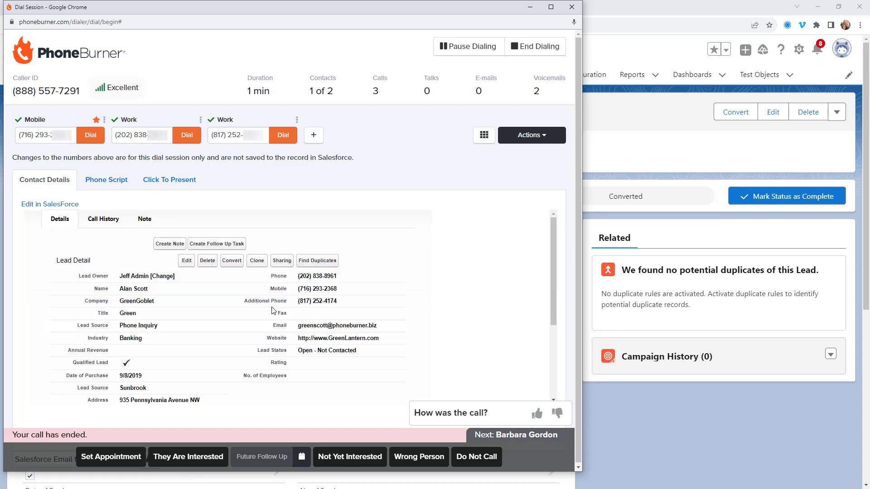
mouse_move(257, 314)
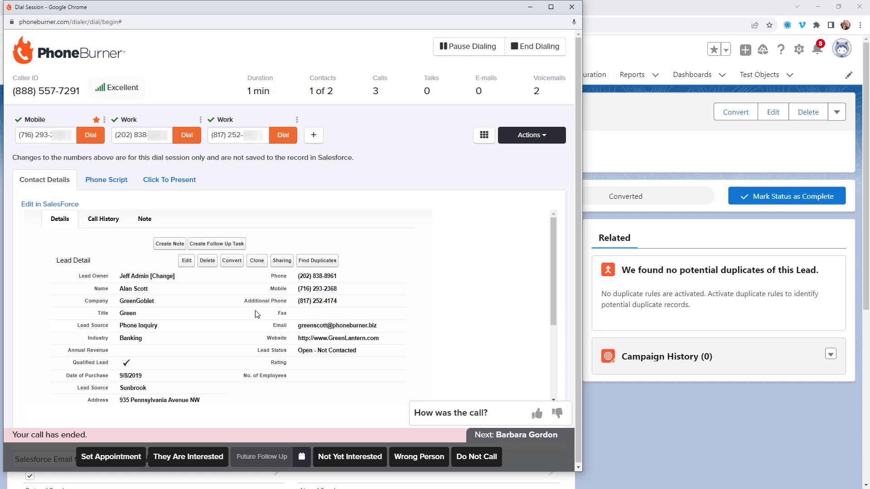
left_click(380, 7)
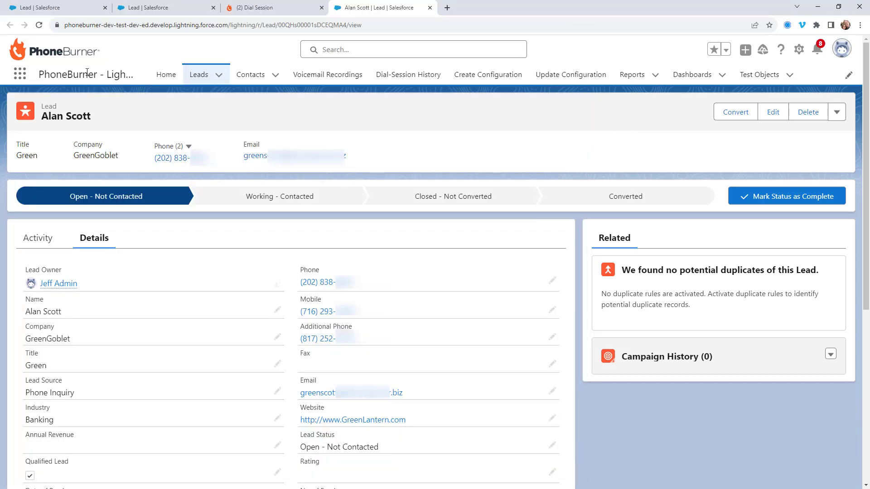
left_click(39, 25)
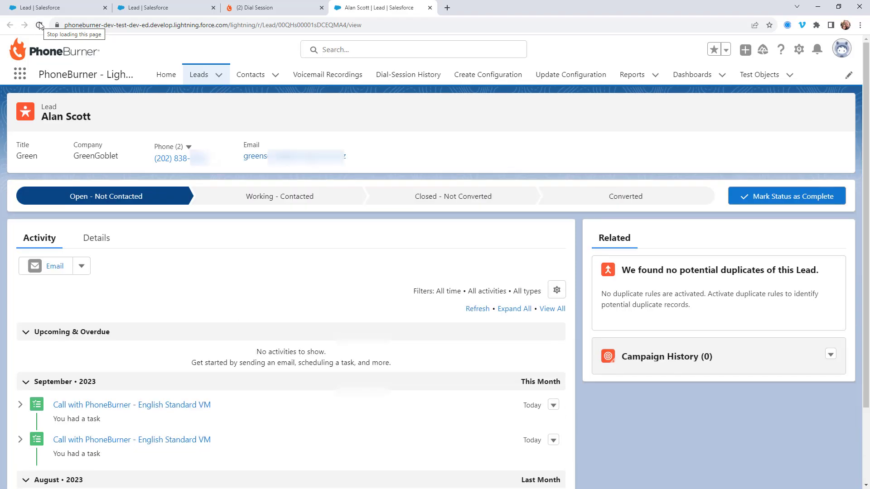
left_click(94, 238)
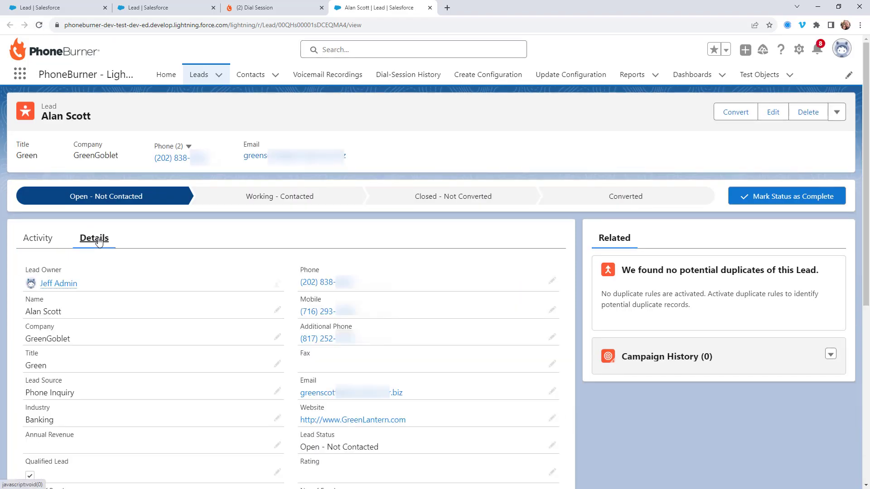
scroll("down", 3)
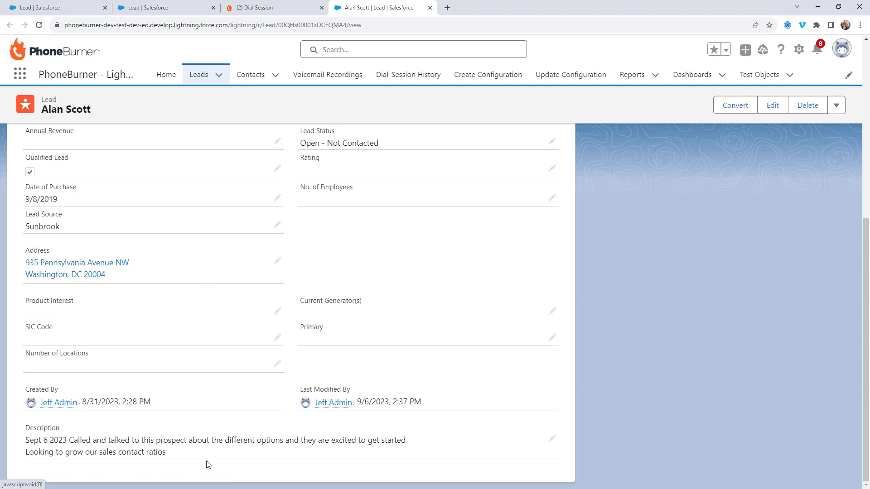
mouse_move(107, 436)
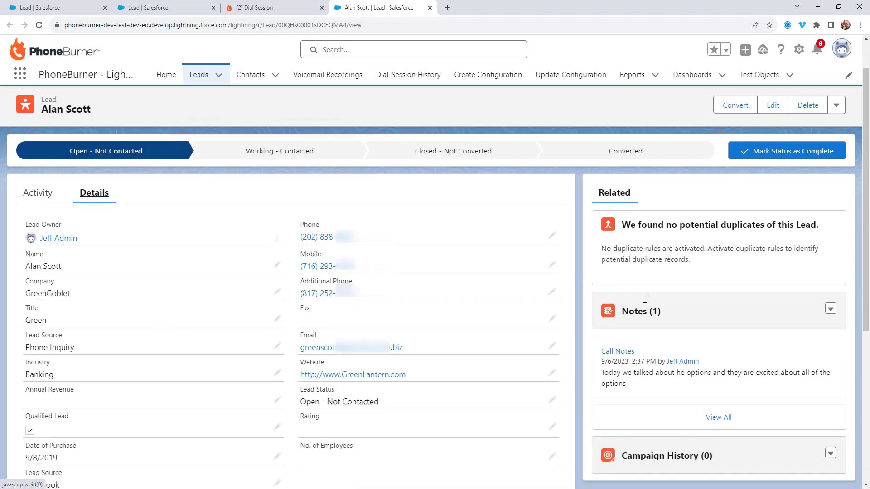
scroll("down", 3)
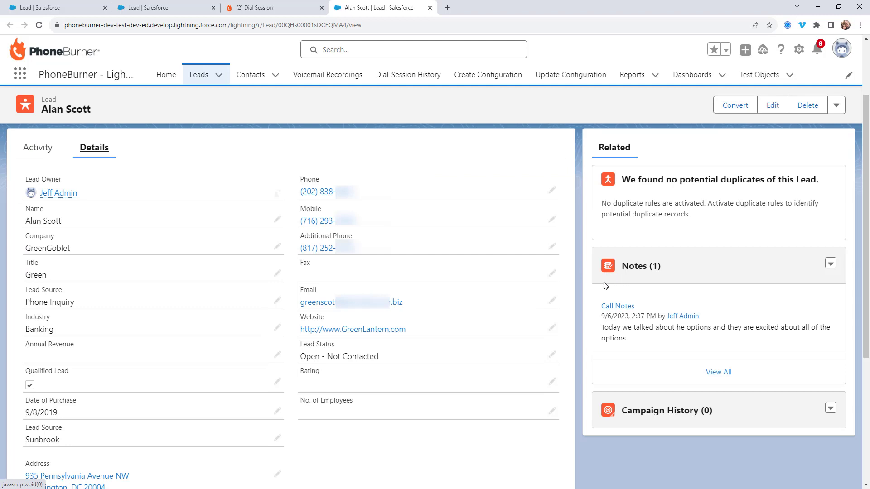
mouse_move(598, 304)
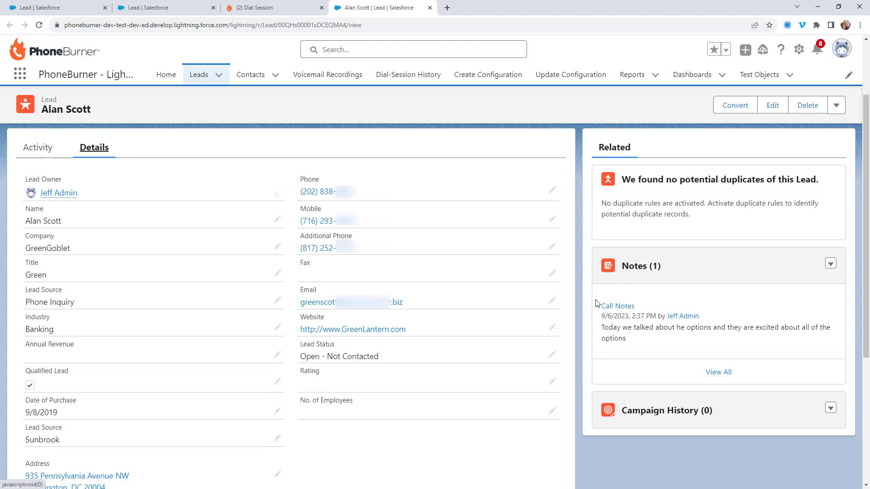
mouse_move(615, 290)
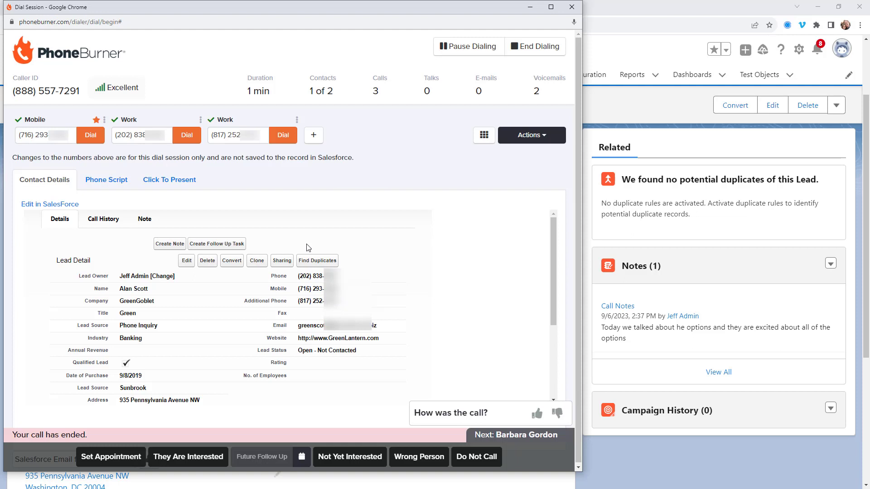
mouse_move(312, 229)
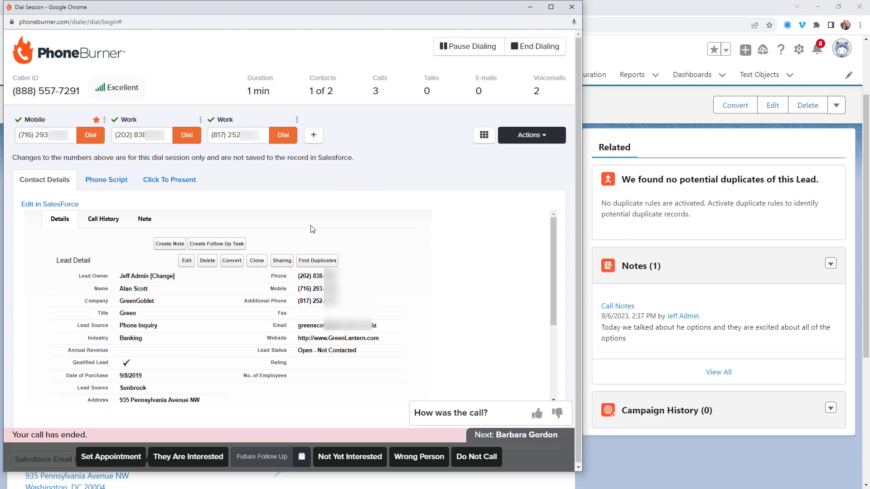
mouse_move(198, 222)
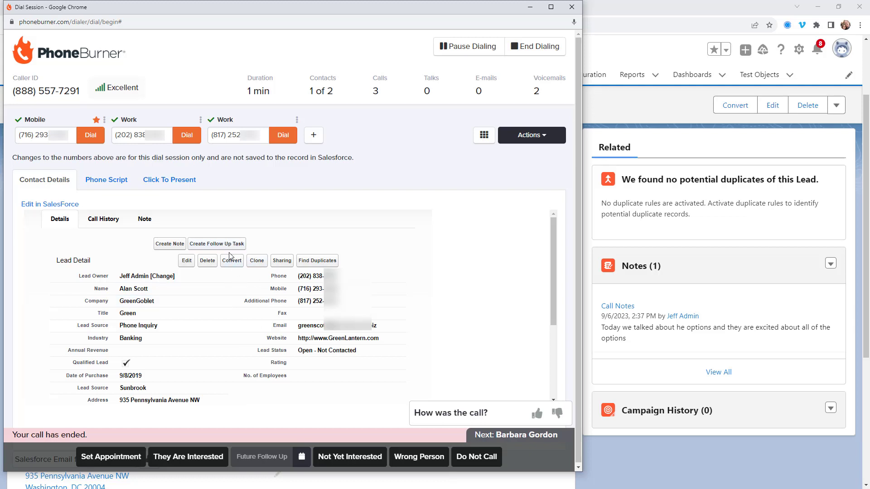
mouse_move(224, 247)
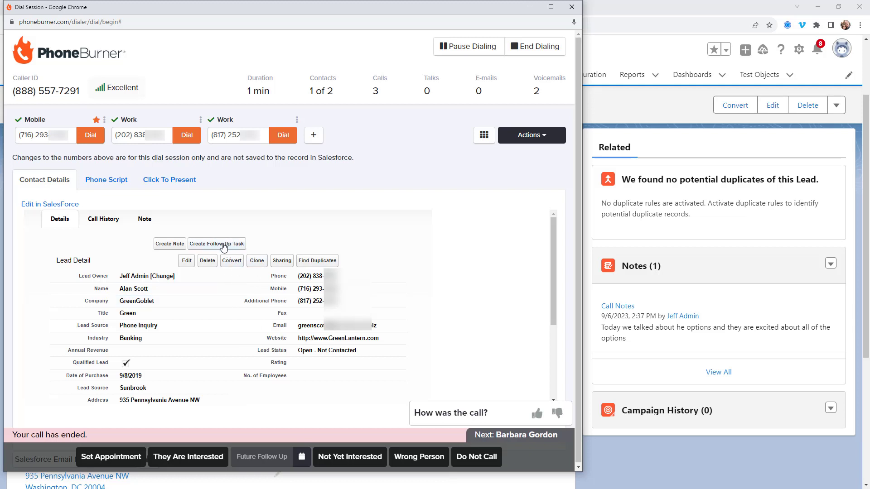
Save a High-priority follow-up task commenting 'had a great call need to follow up in the future'.
left_click(217, 243)
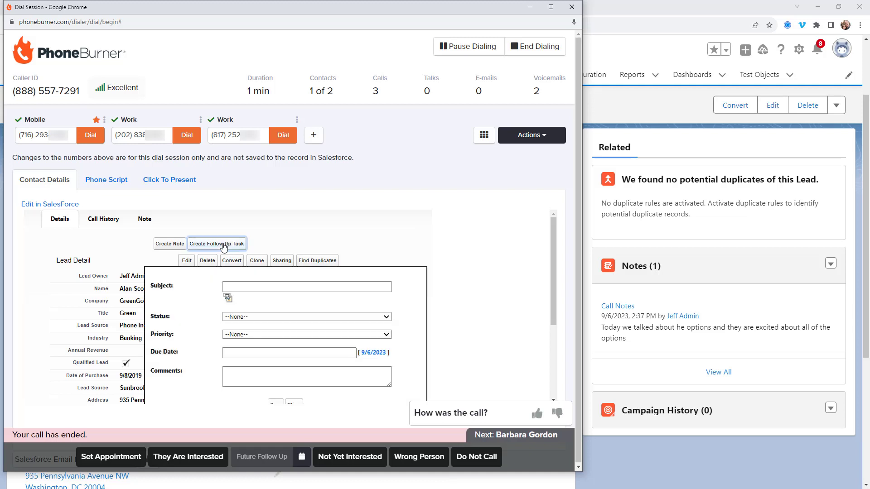
left_click(306, 334)
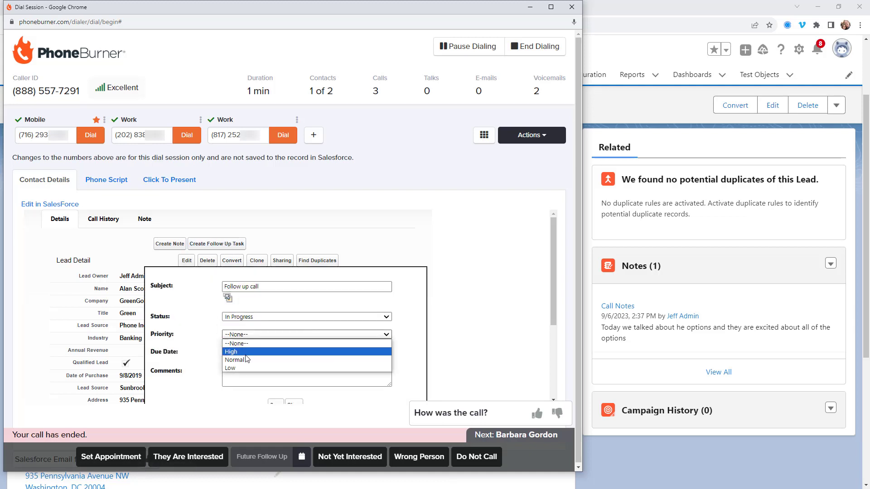
left_click(230, 351)
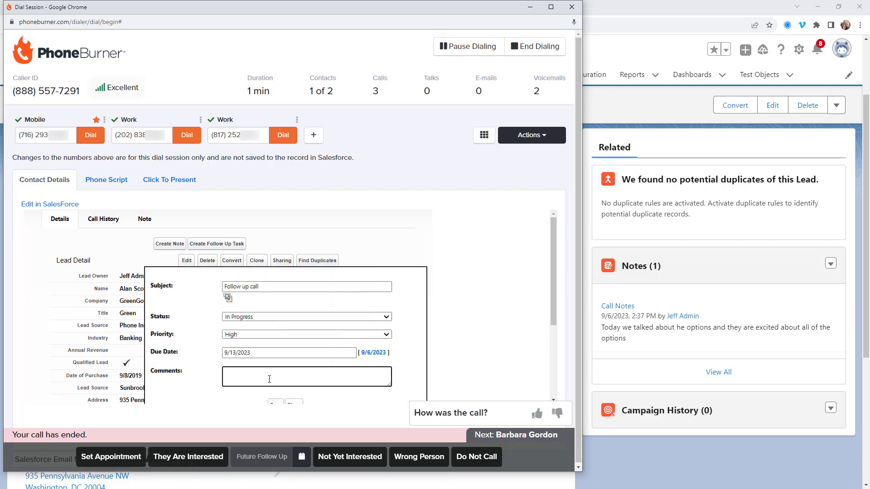
type("had a great call need to follow up in the future")
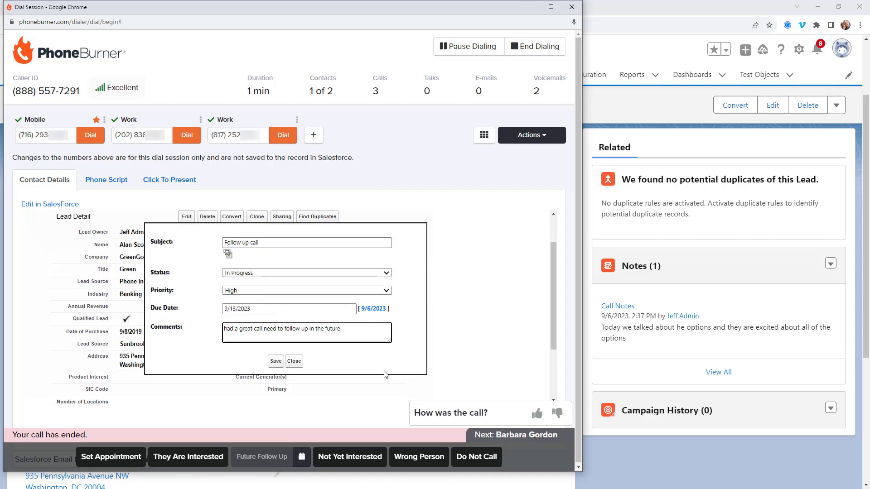
left_click(275, 359)
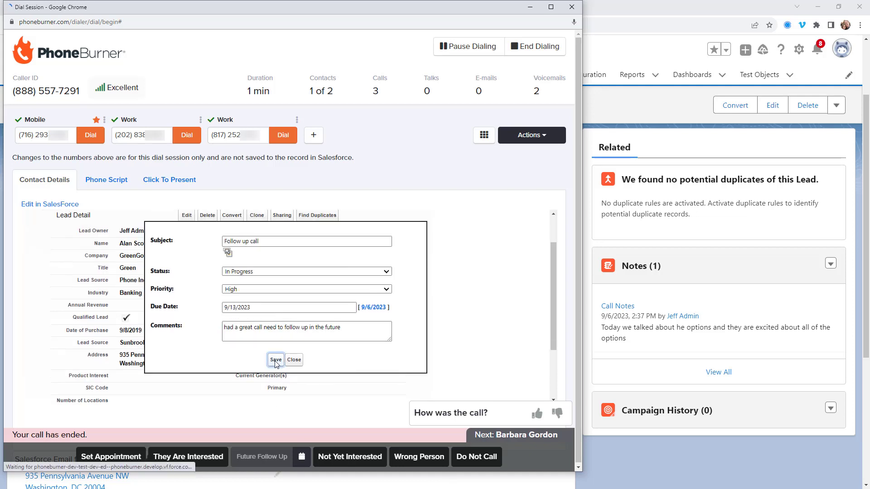
left_click(275, 359)
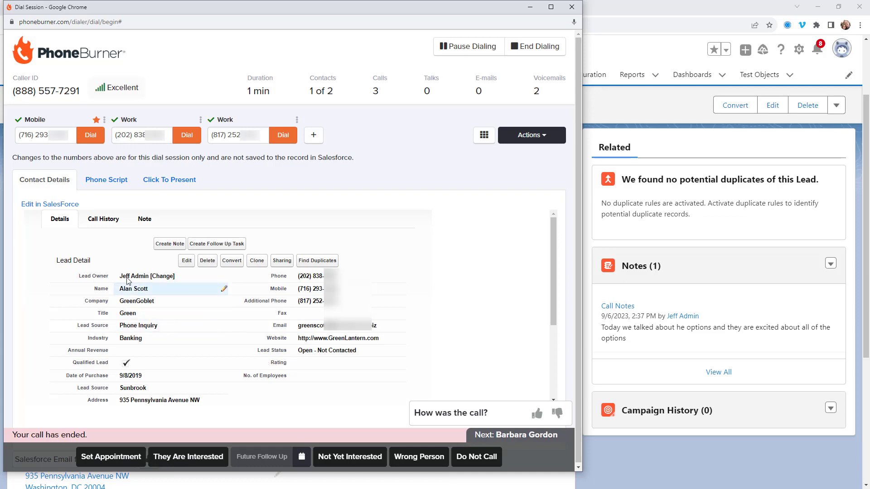
left_click(103, 218)
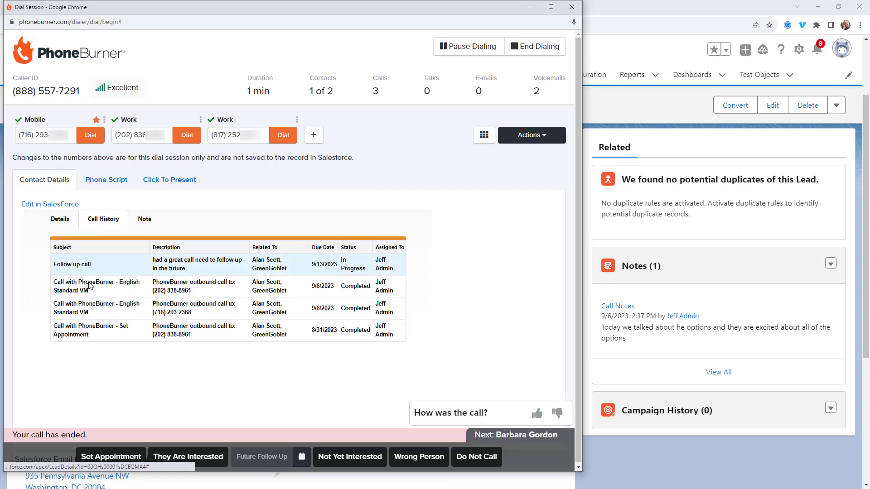
left_click(144, 219)
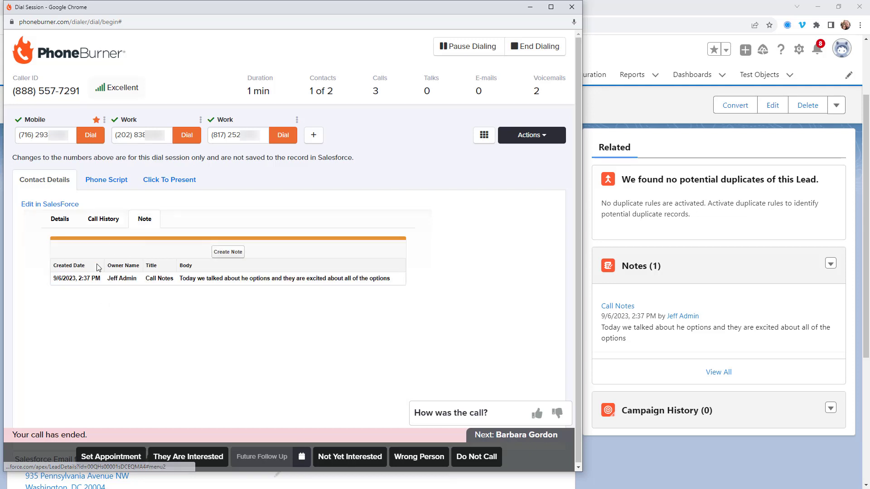
mouse_move(114, 334)
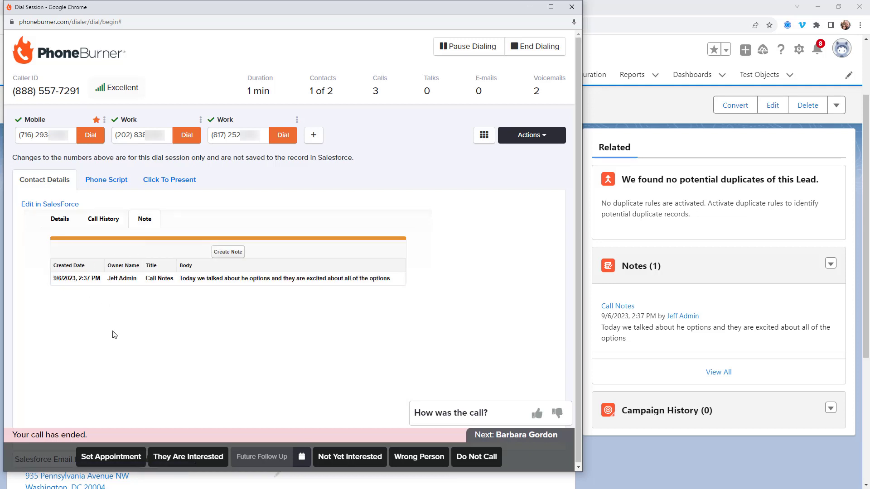